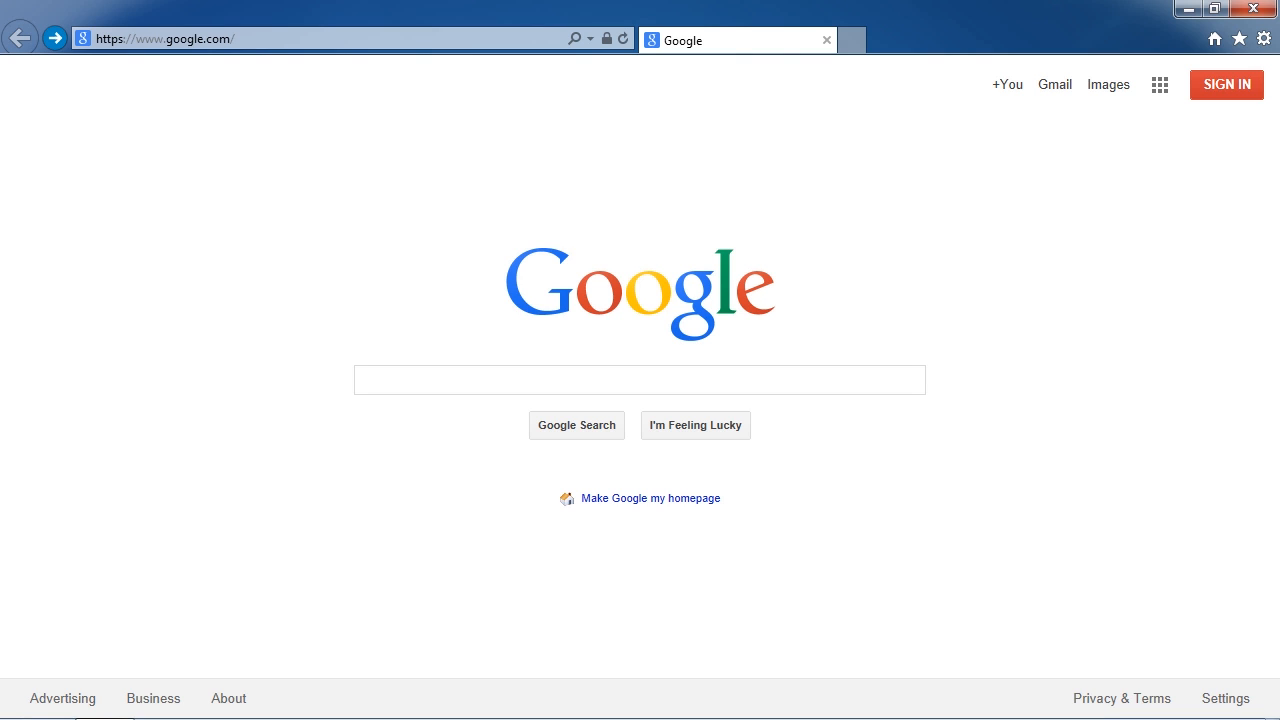
mouse_move(730, 508)
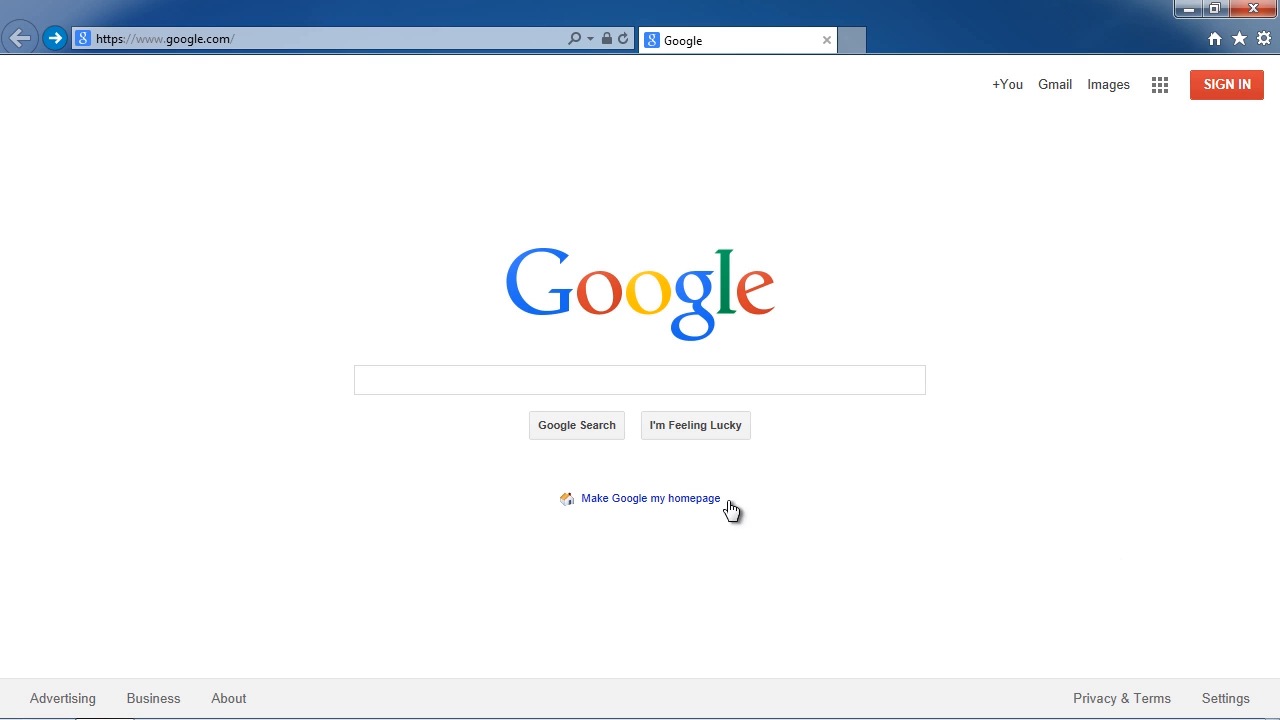
text(w)
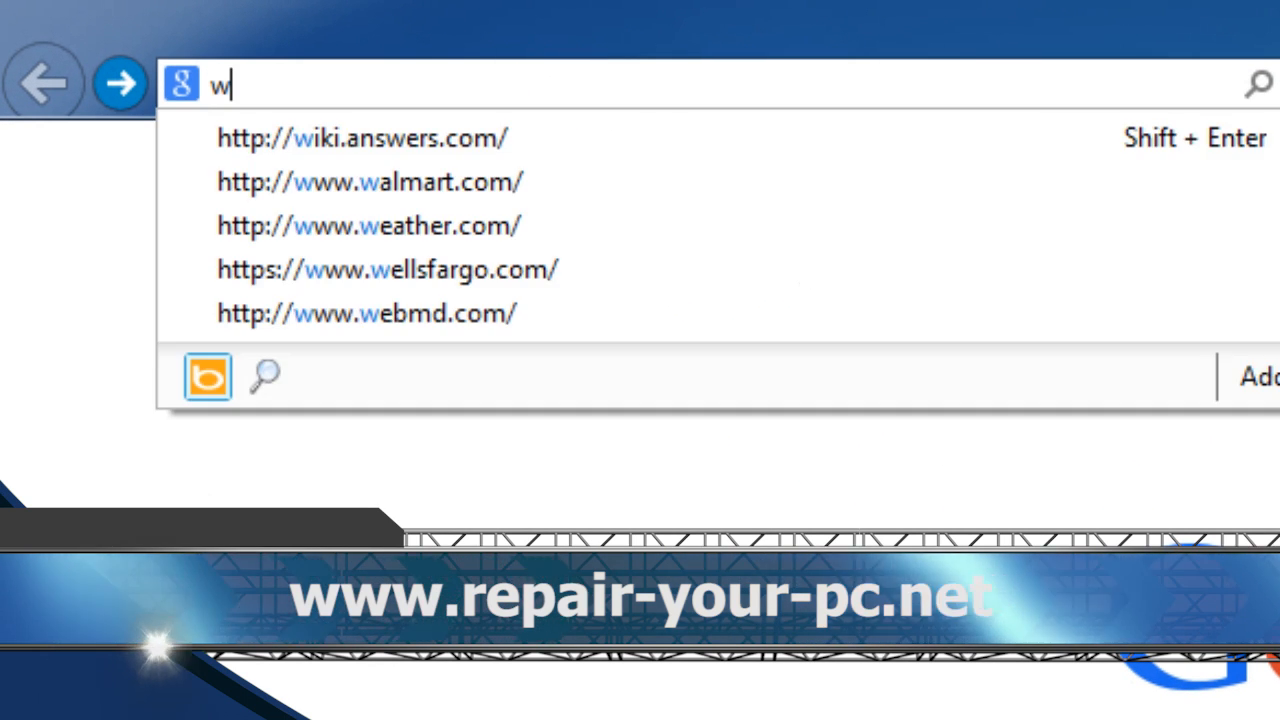
text(www.repair-your-pc.net/)
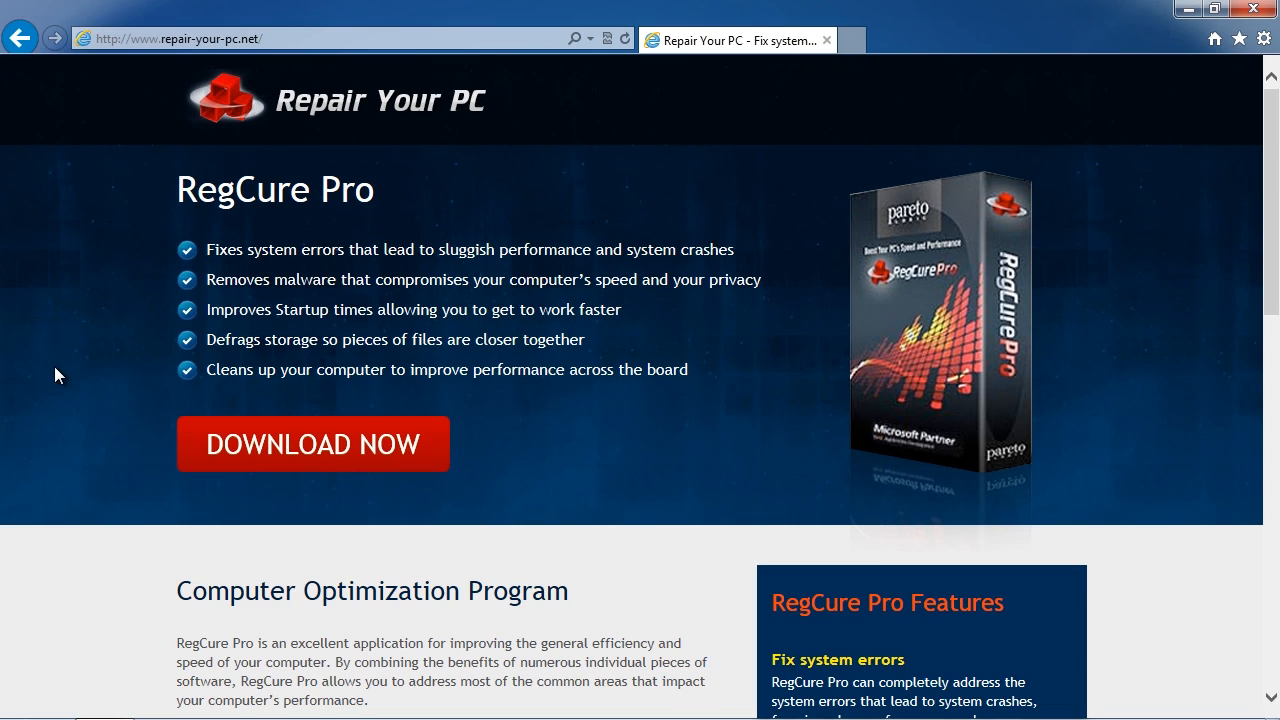
mouse_move(140, 420)
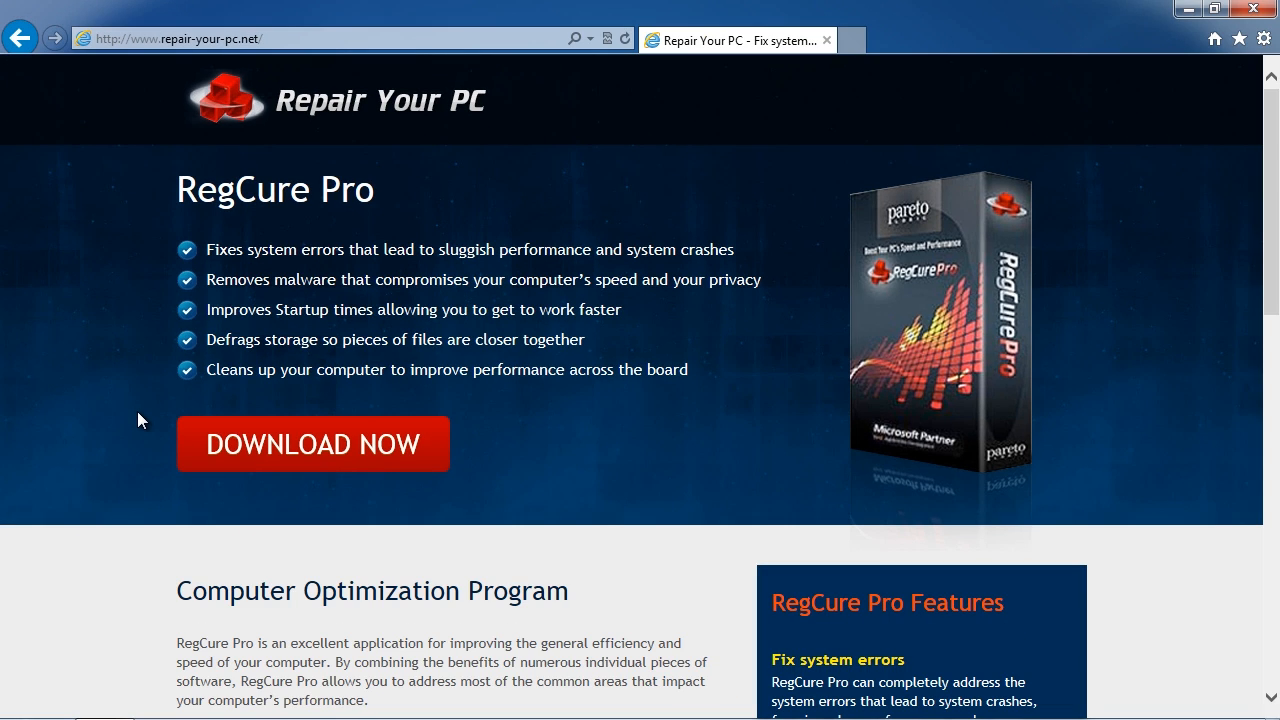
- Download RegCureProSetup.exe and save it to the Desktop using Save as
click(312, 444)
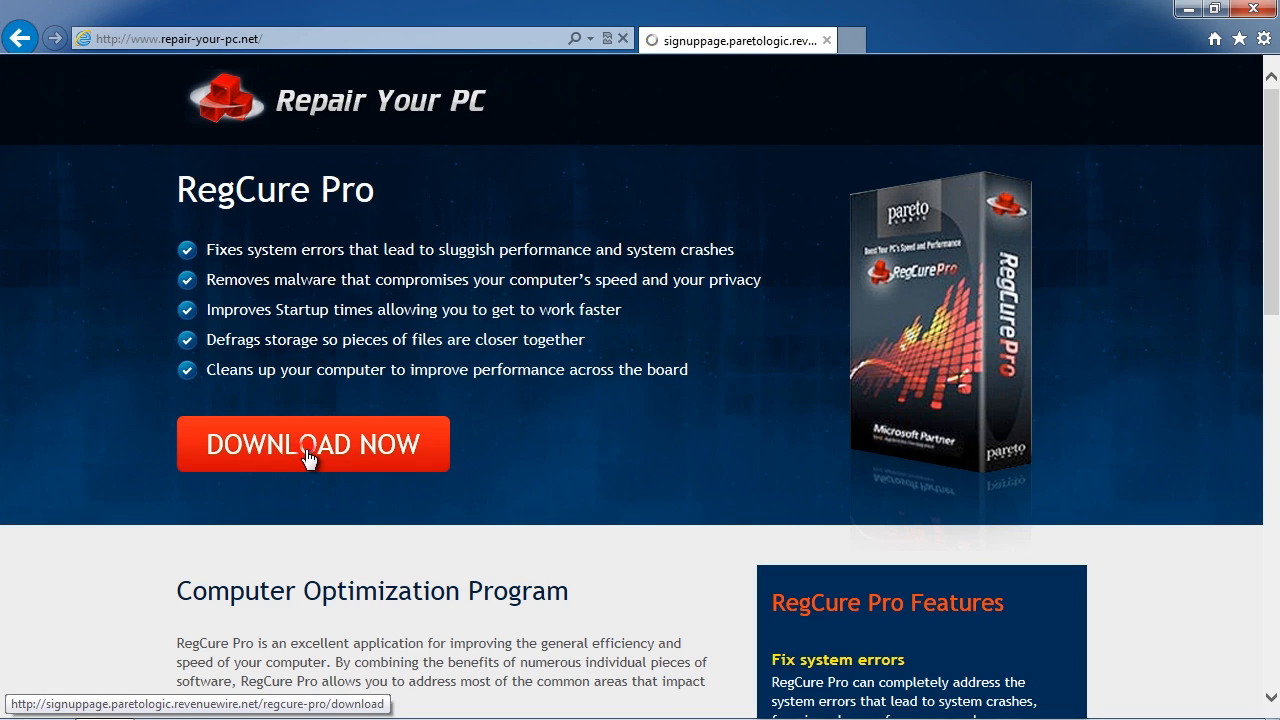
click(312, 444)
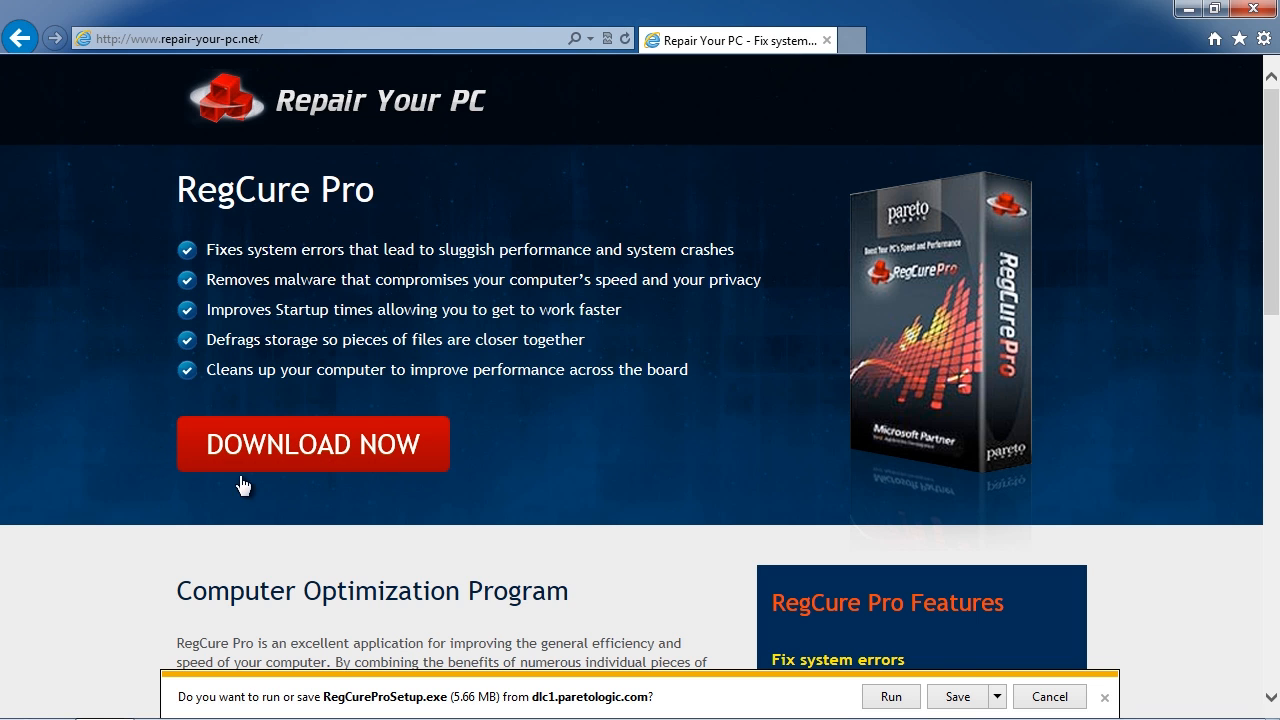
click(996, 696)
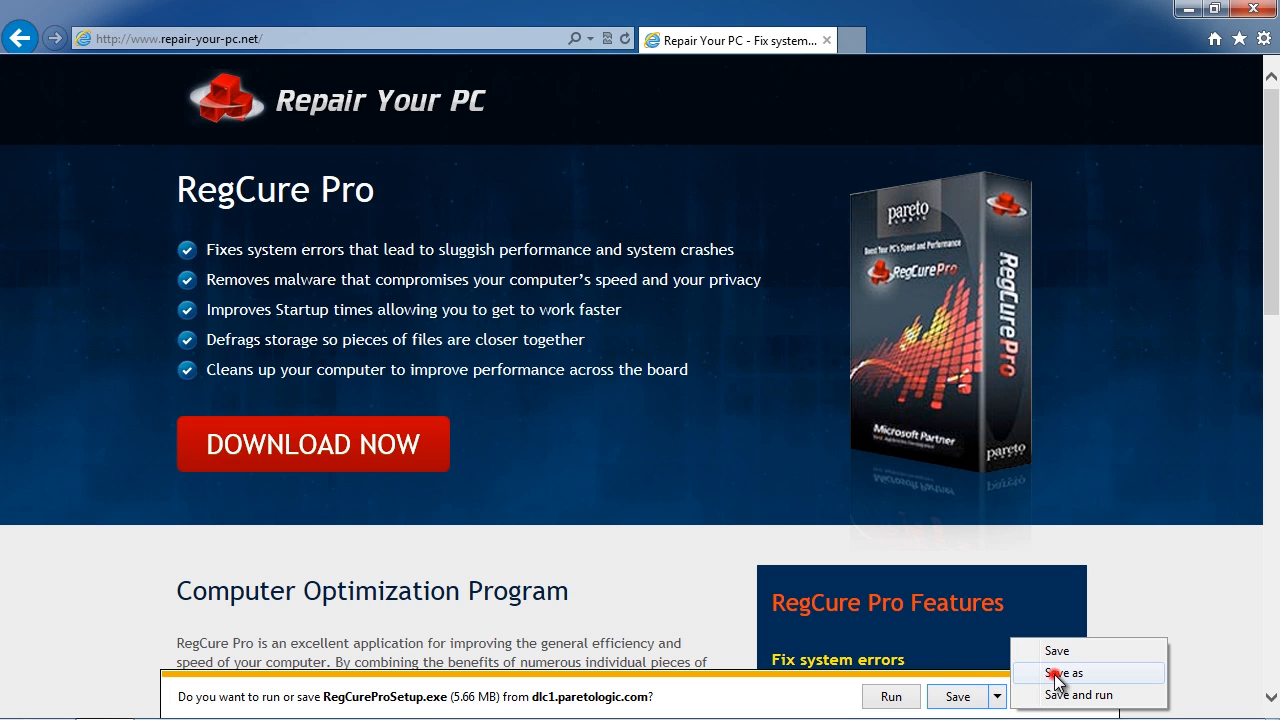
click(1067, 672)
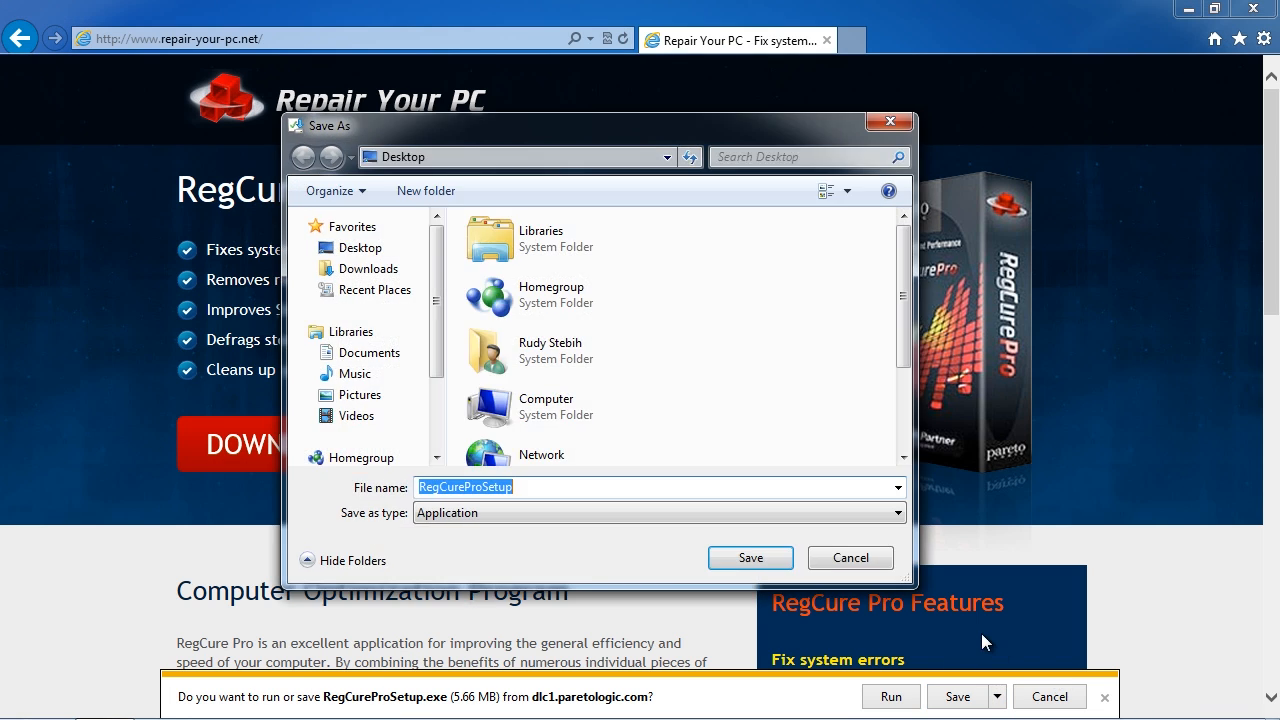
click(750, 557)
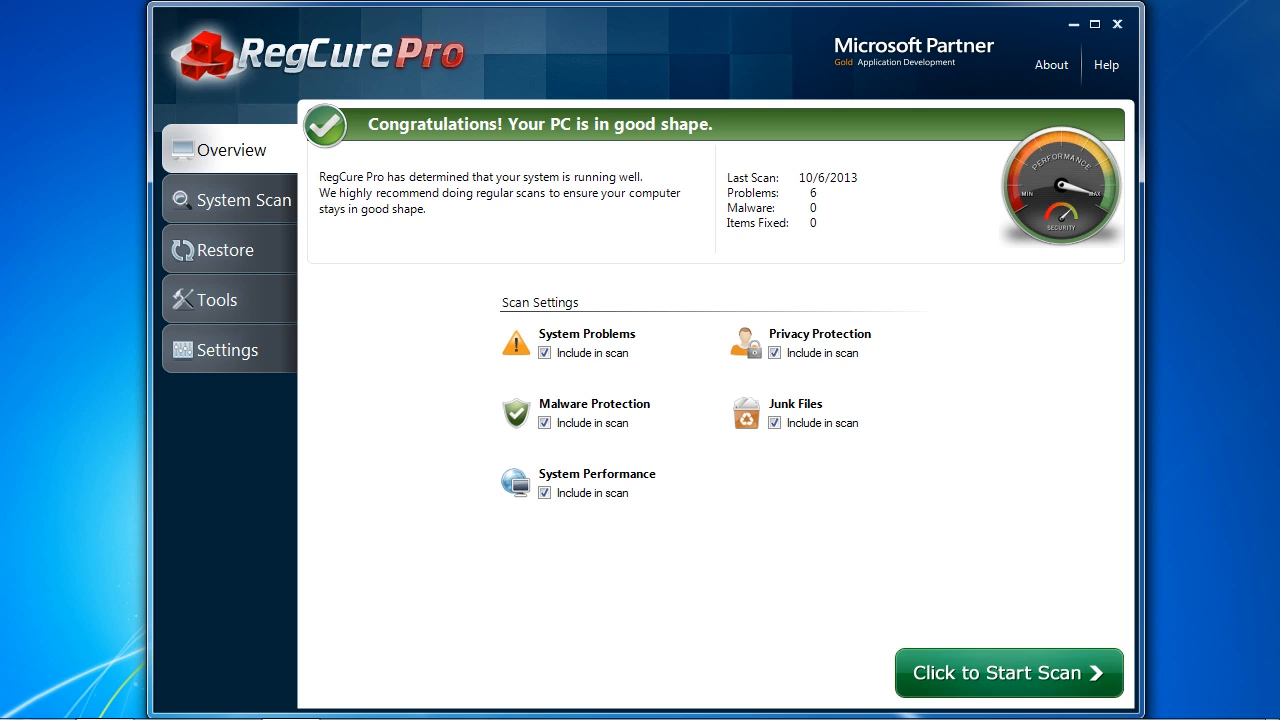
mouse_move(738, 406)
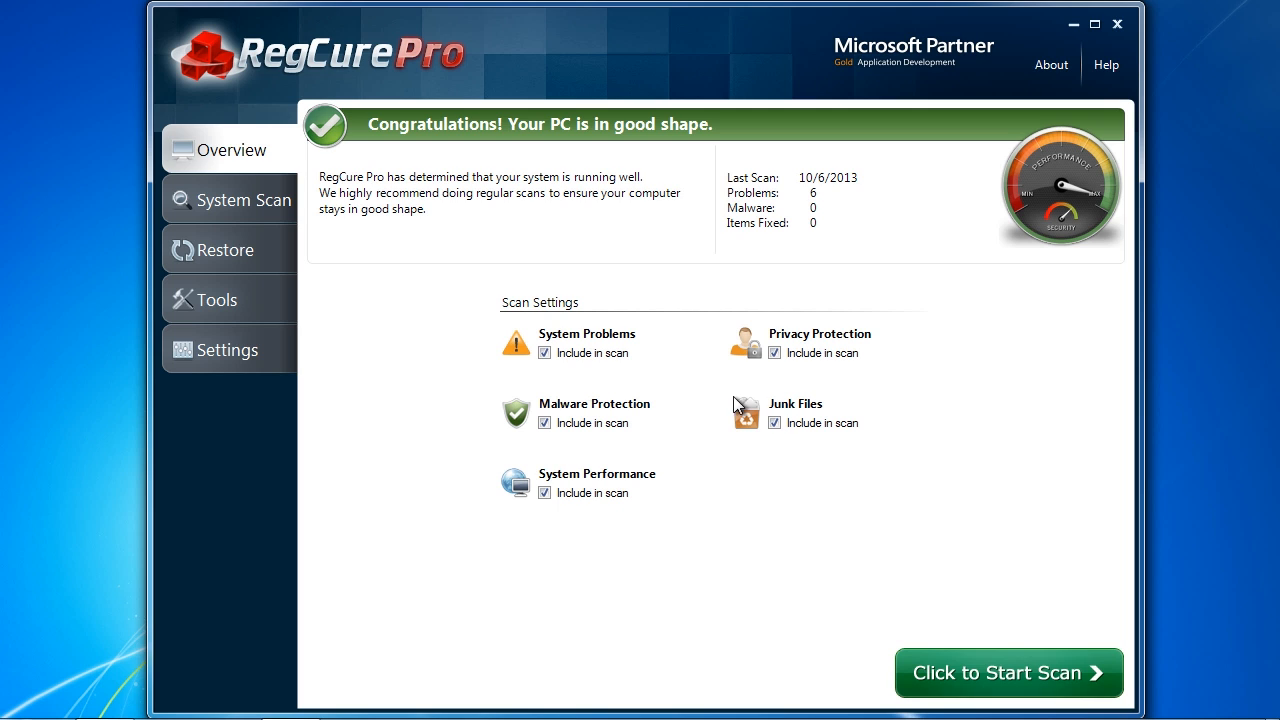
- Review the running-process list in Process Manager, then return to the five Tools utilities
click(217, 300)
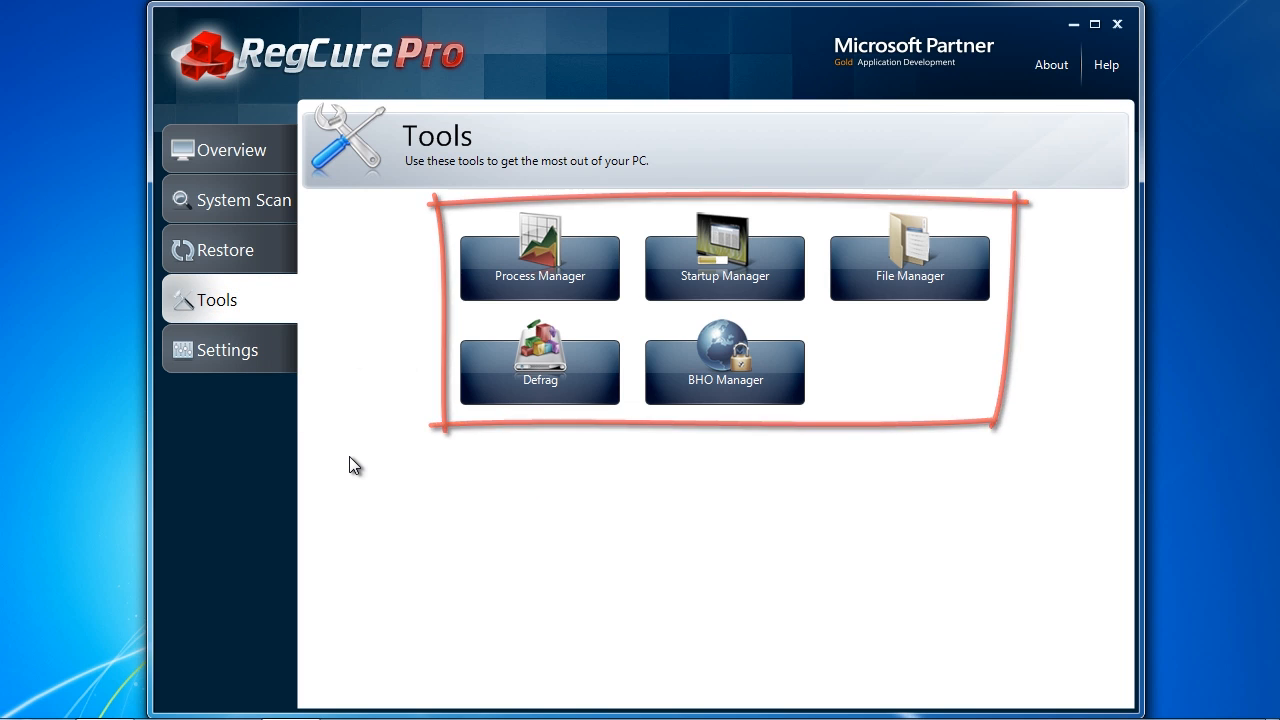
click(539, 255)
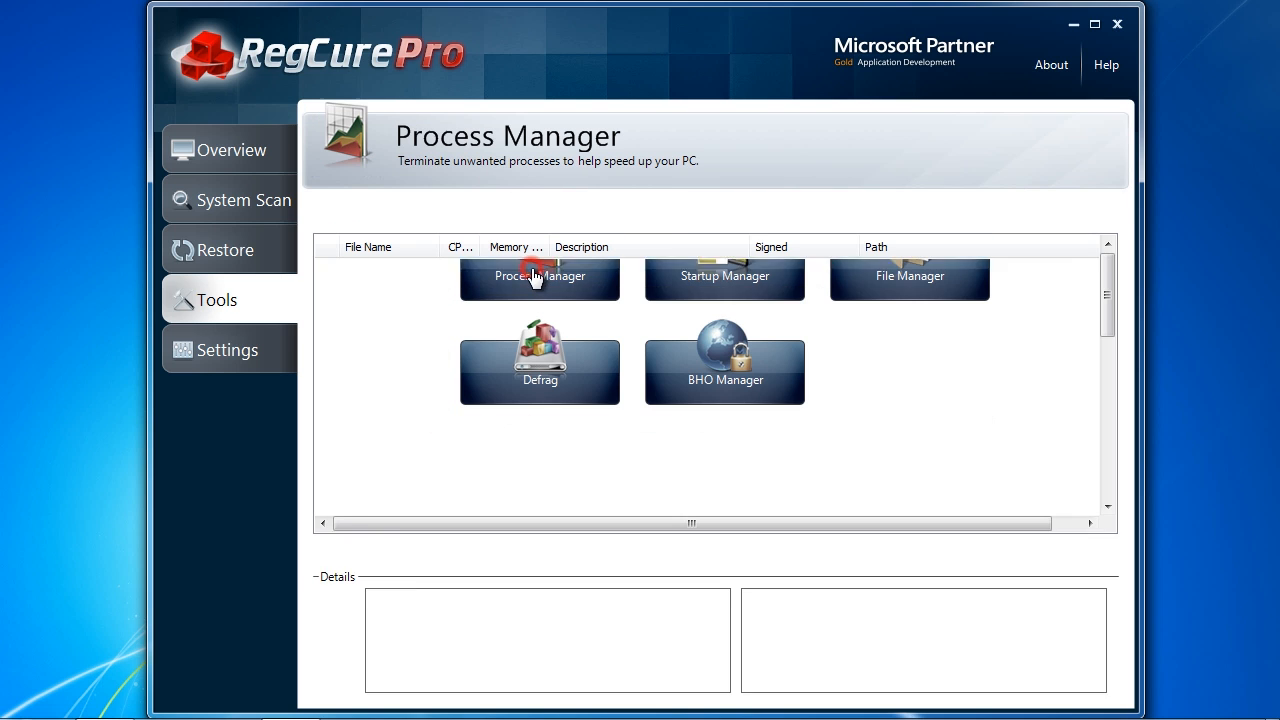
click(539, 270)
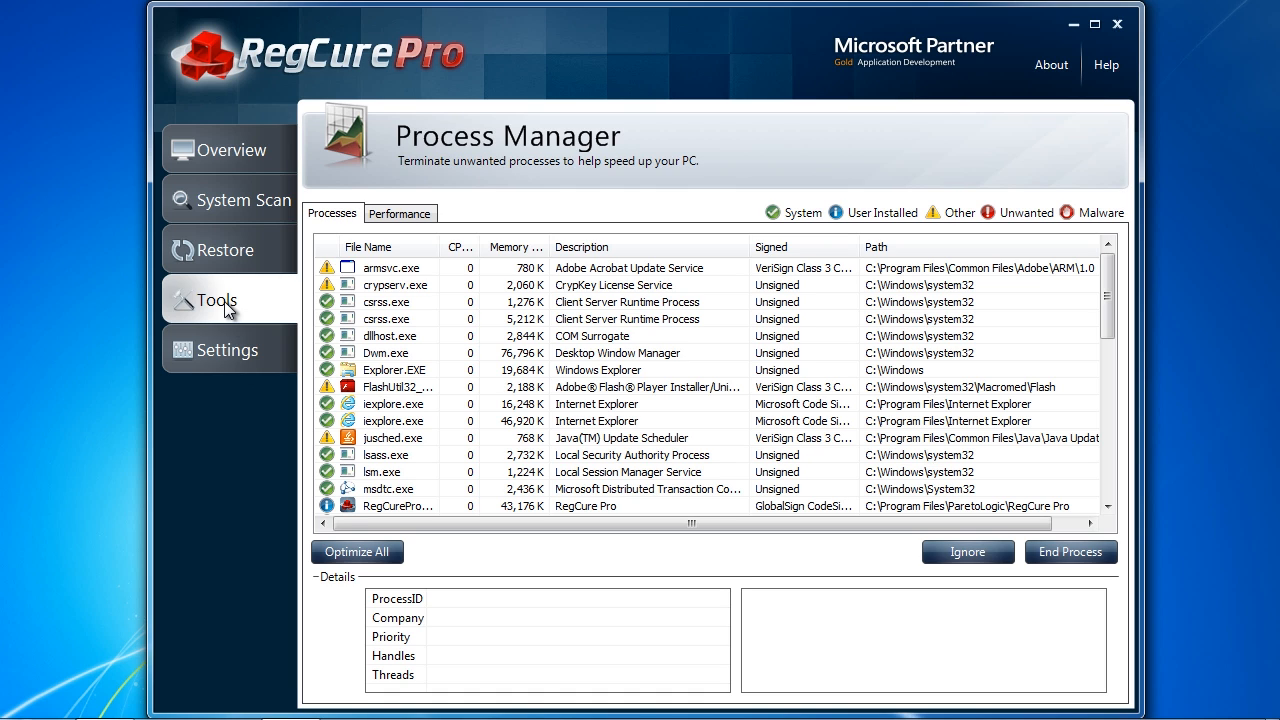
click(219, 300)
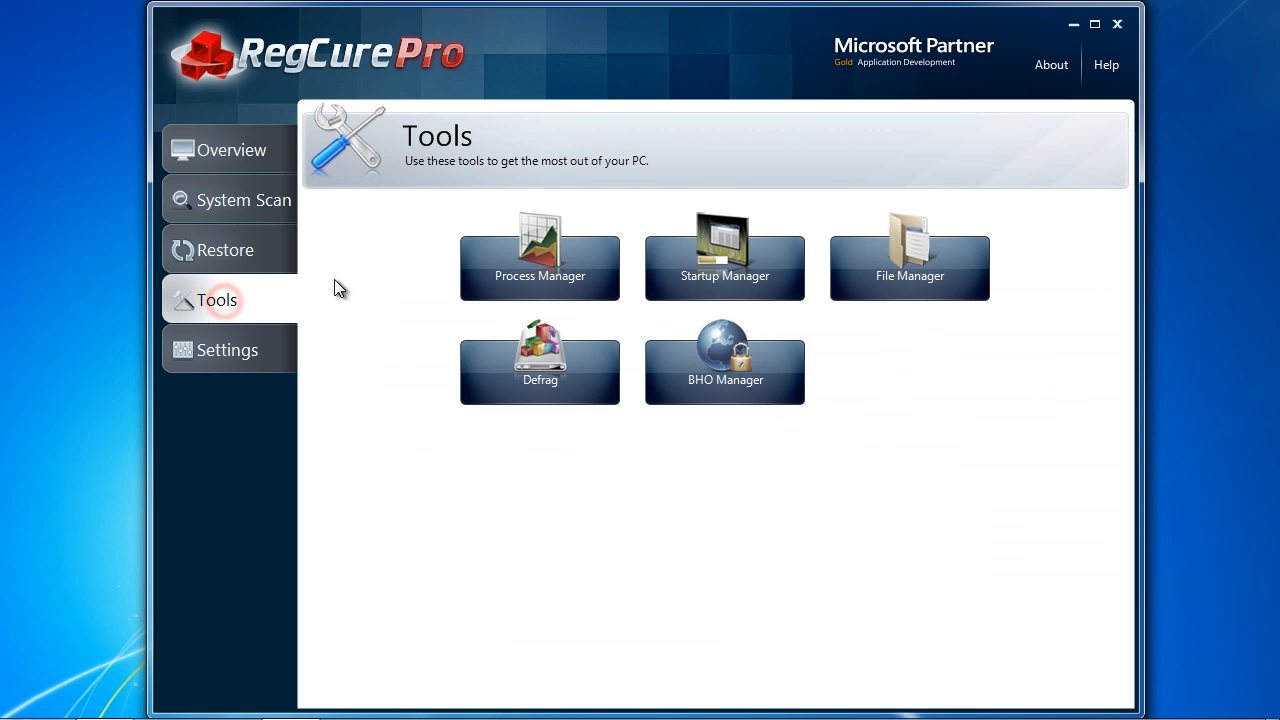
- Review Startup Manager's eight enabled startup entries and return to the Tools list
click(724, 255)
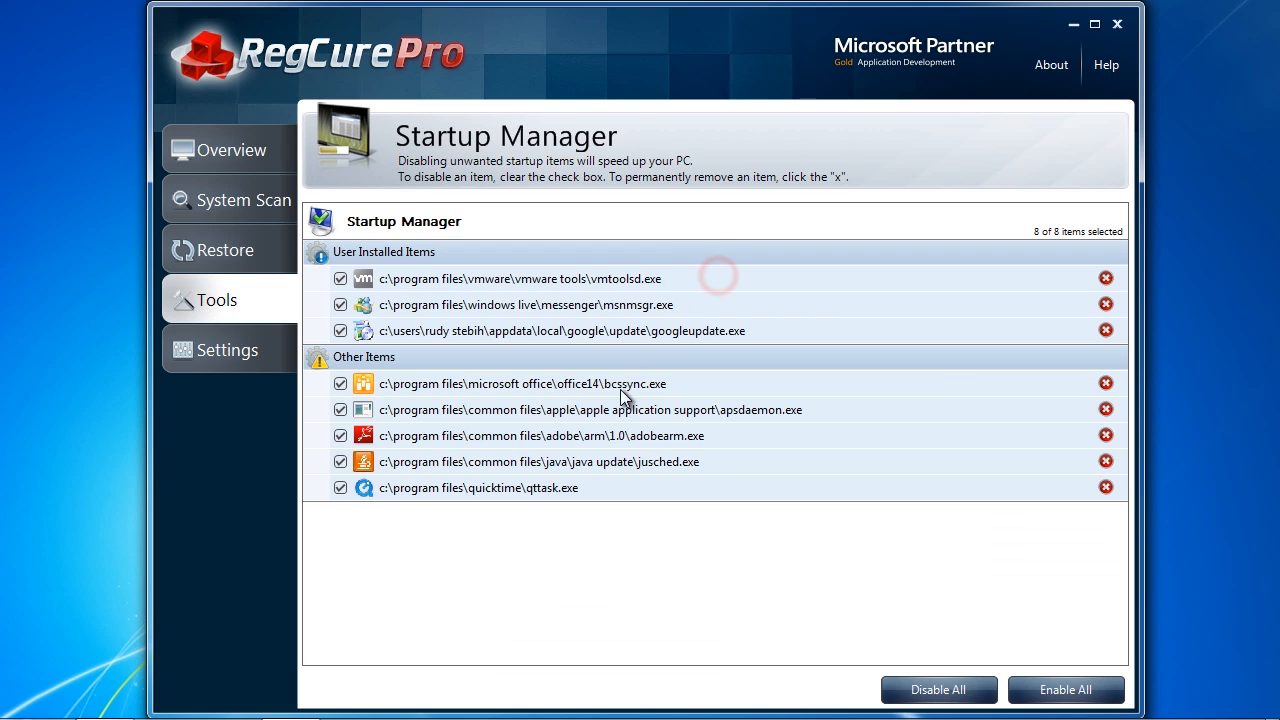
mouse_move(490, 584)
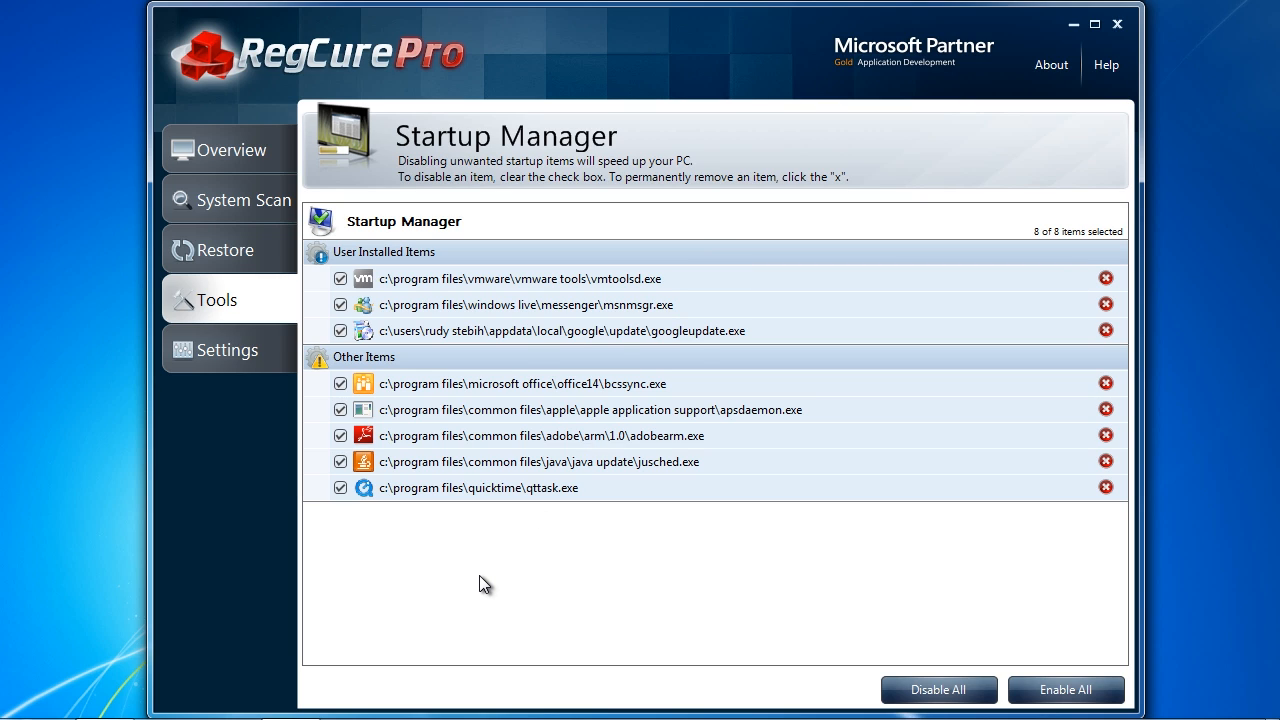
mouse_move(477, 573)
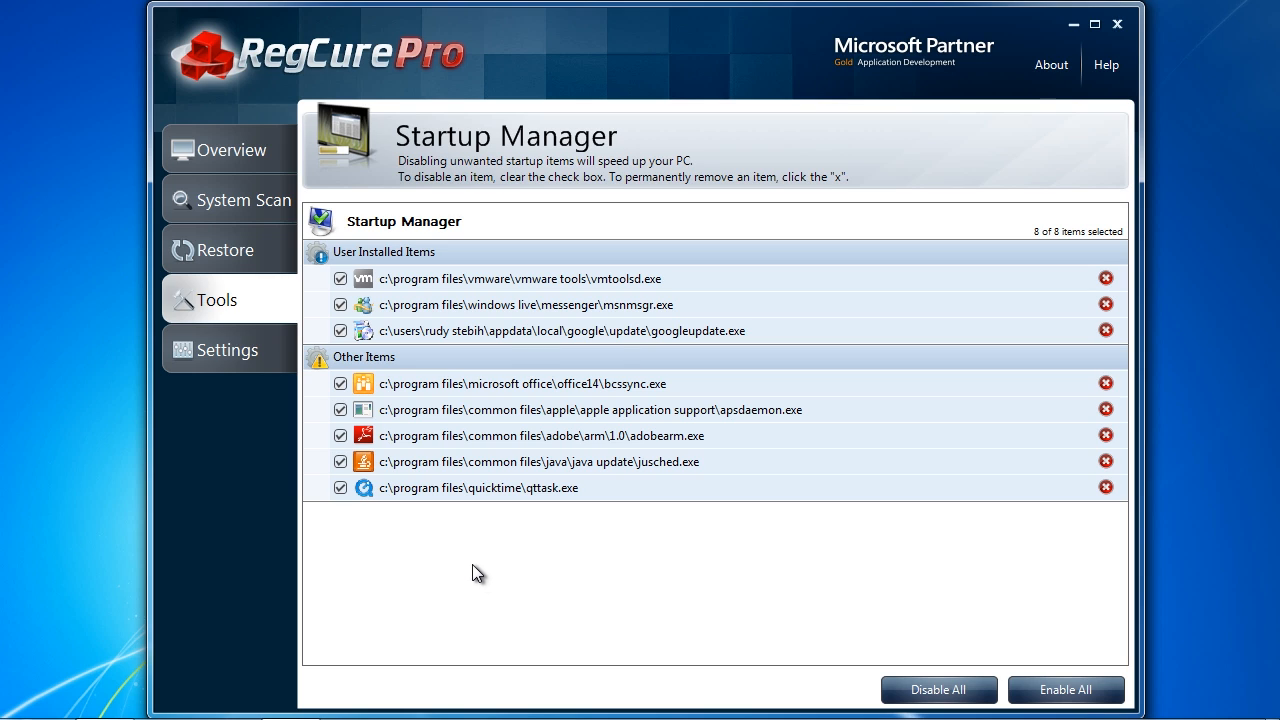
mouse_move(232, 308)
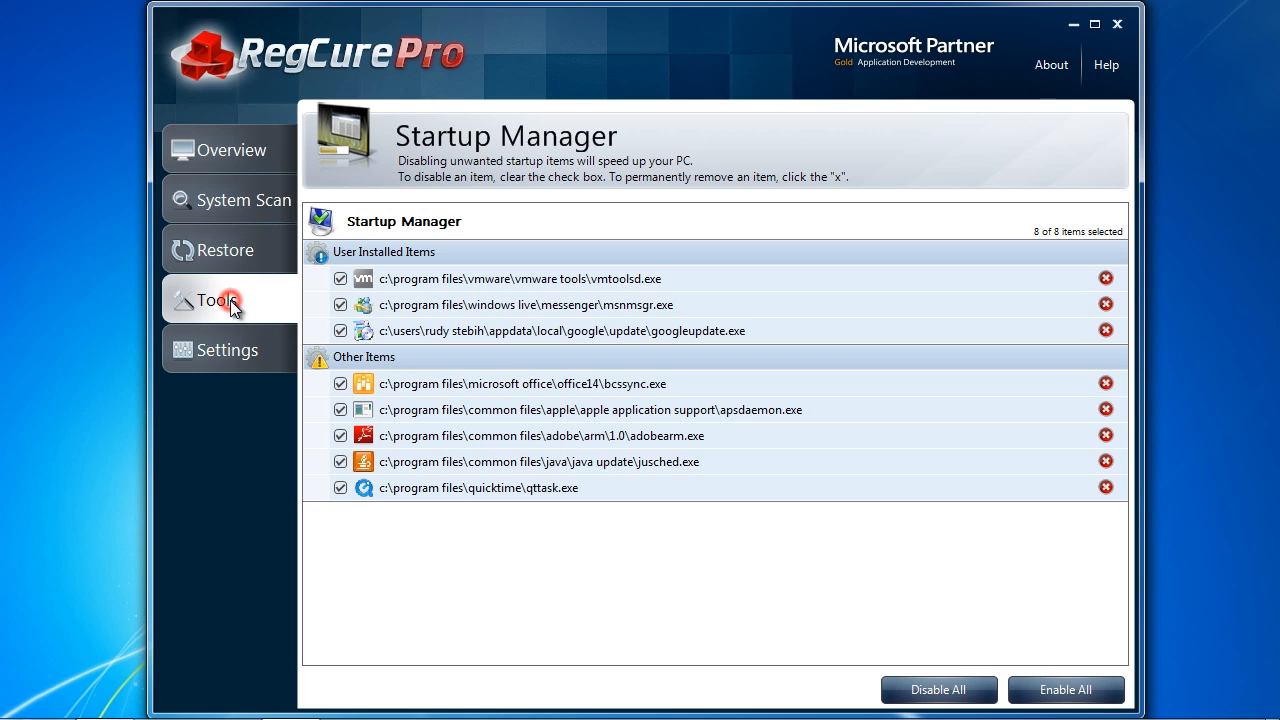
click(216, 299)
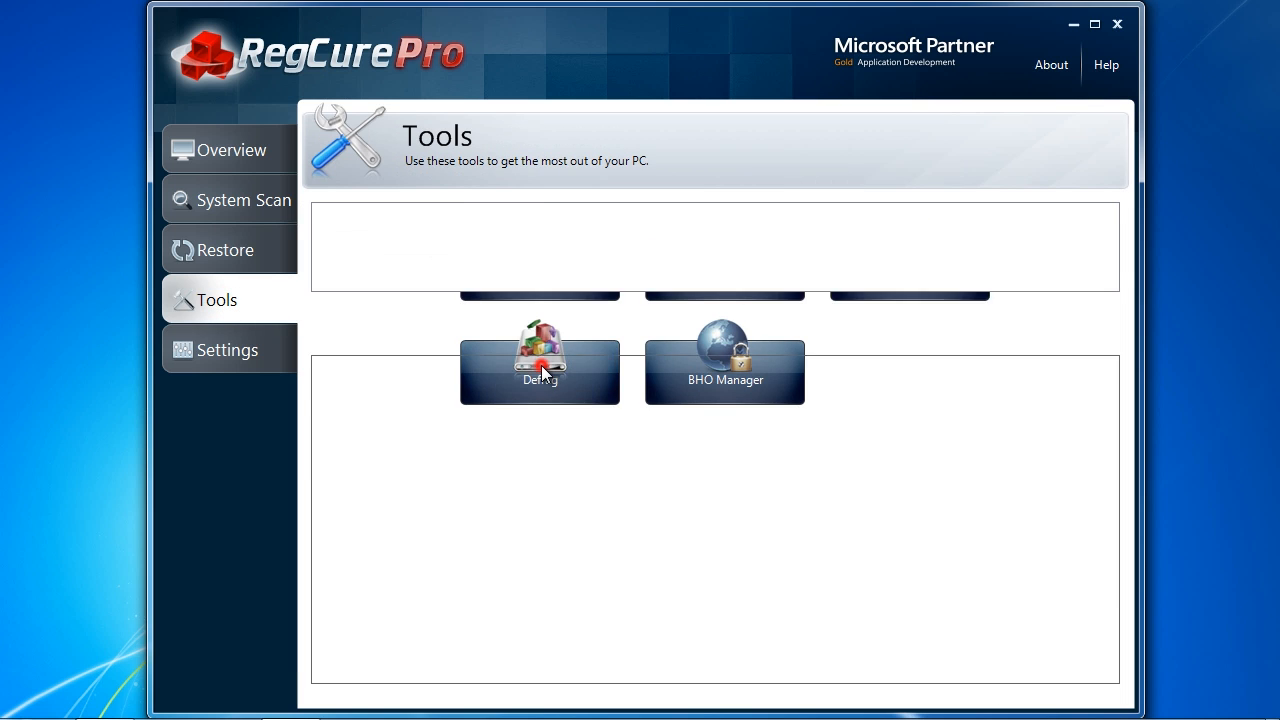
- Start a Defrag fragmentation analysis of drive C:, then cancel it
click(540, 372)
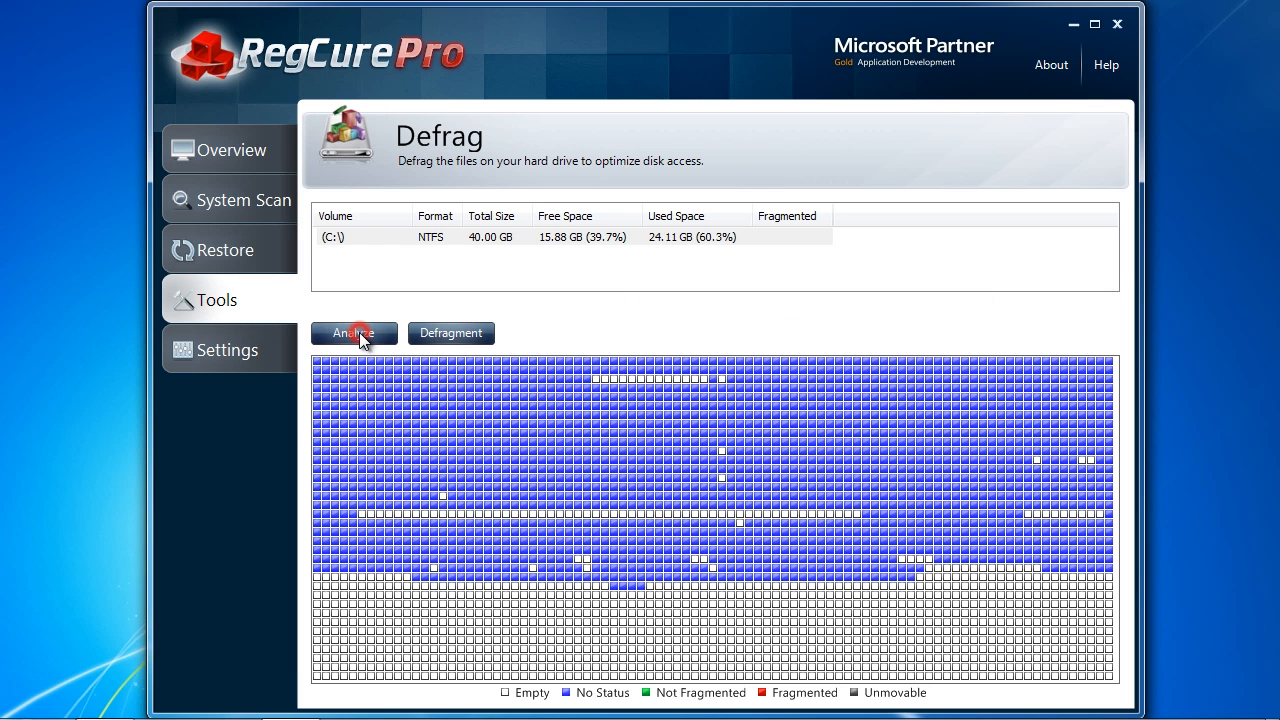
click(353, 333)
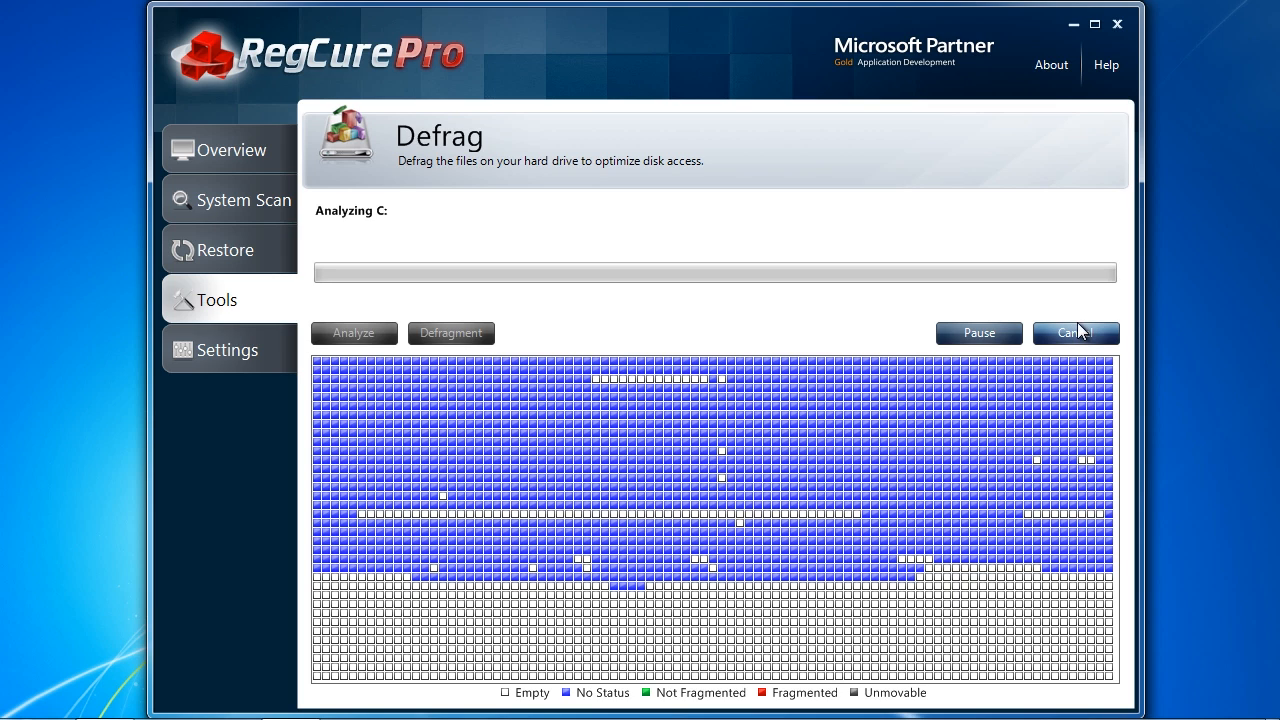
click(1076, 332)
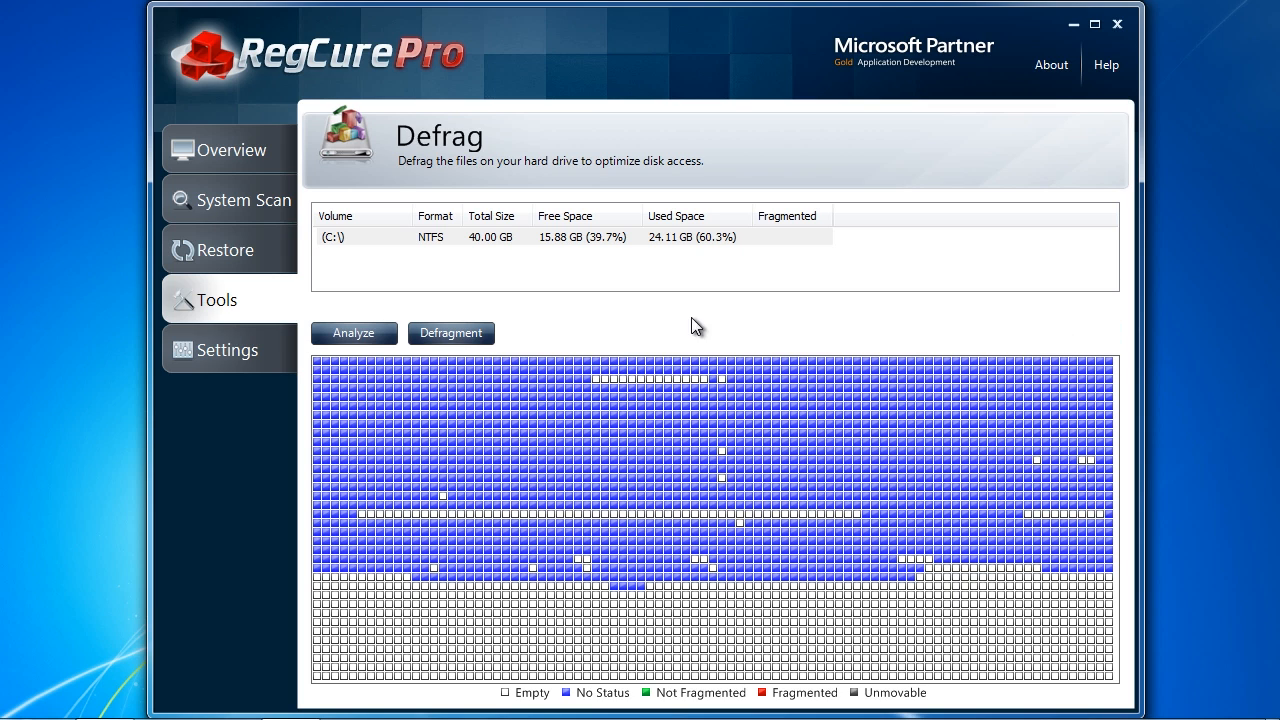
click(243, 200)
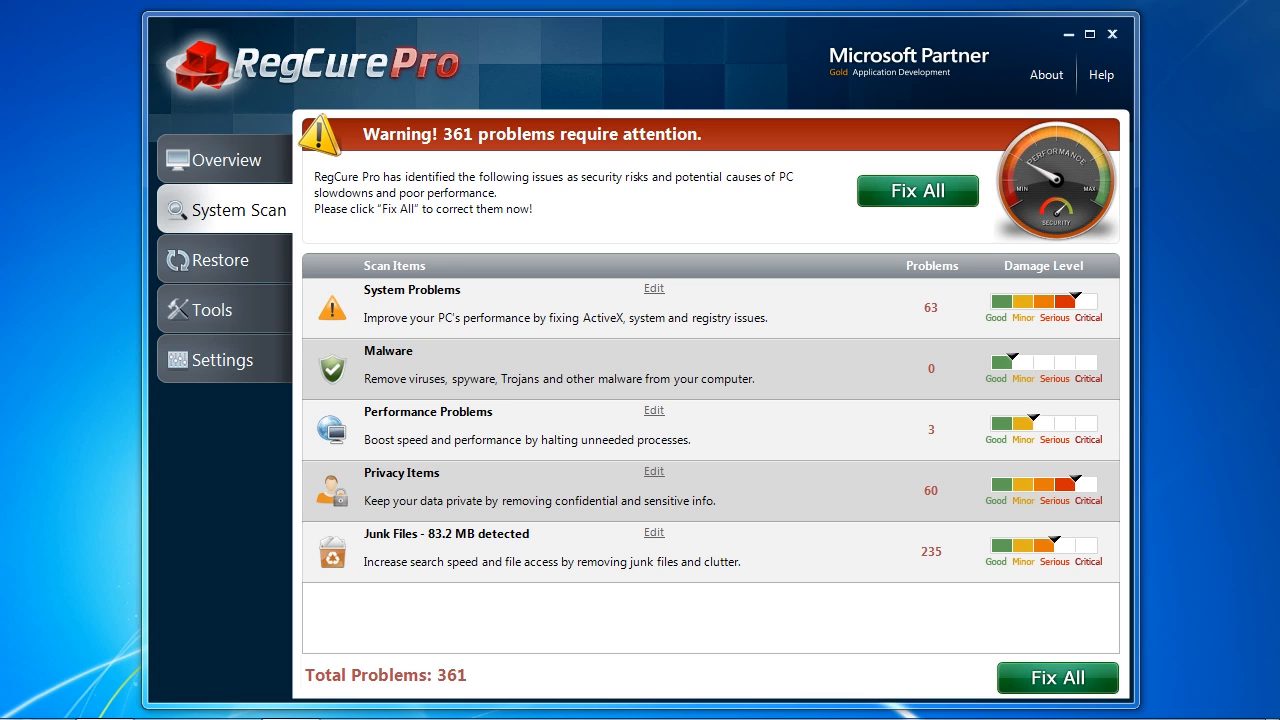
mouse_move(652, 296)
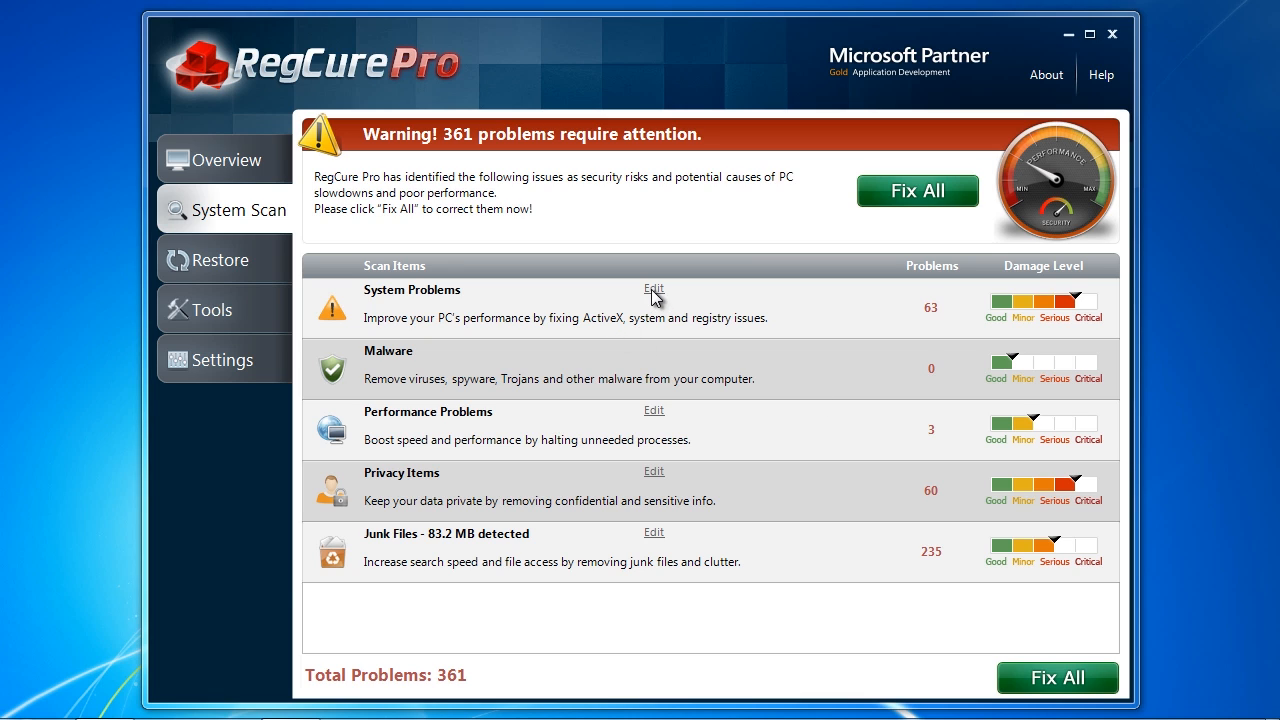
click(653, 289)
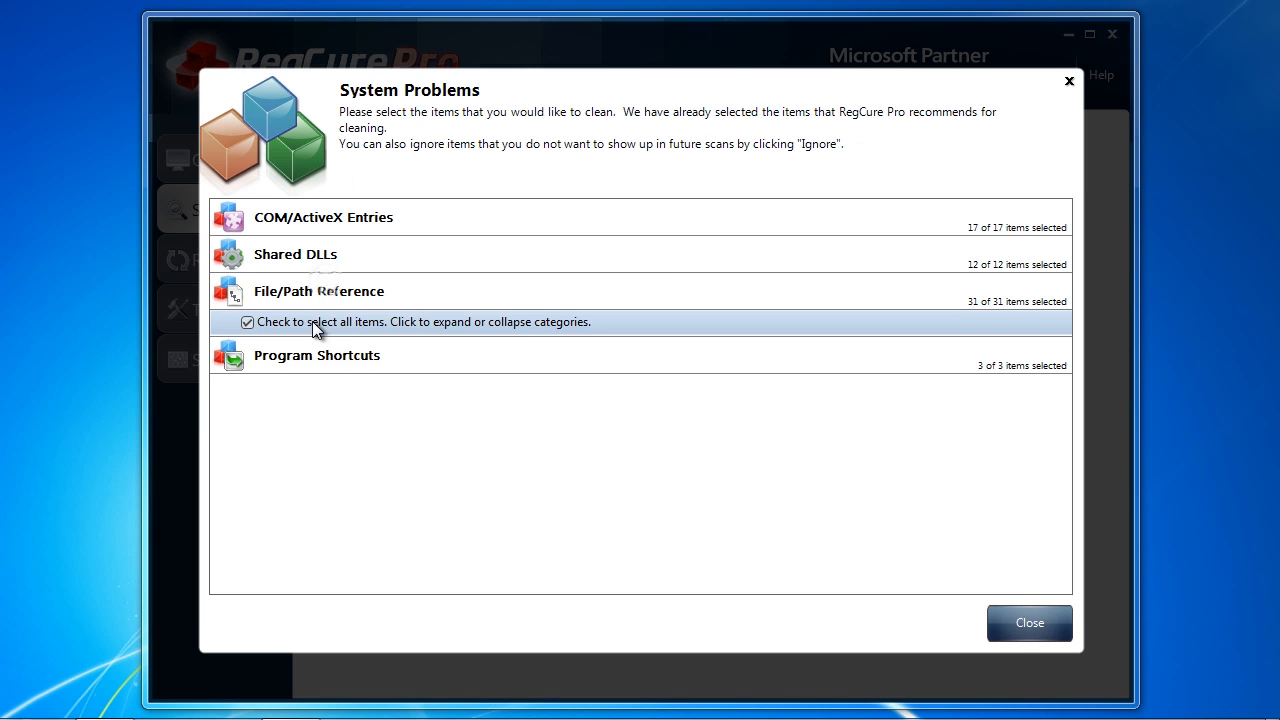
click(1029, 622)
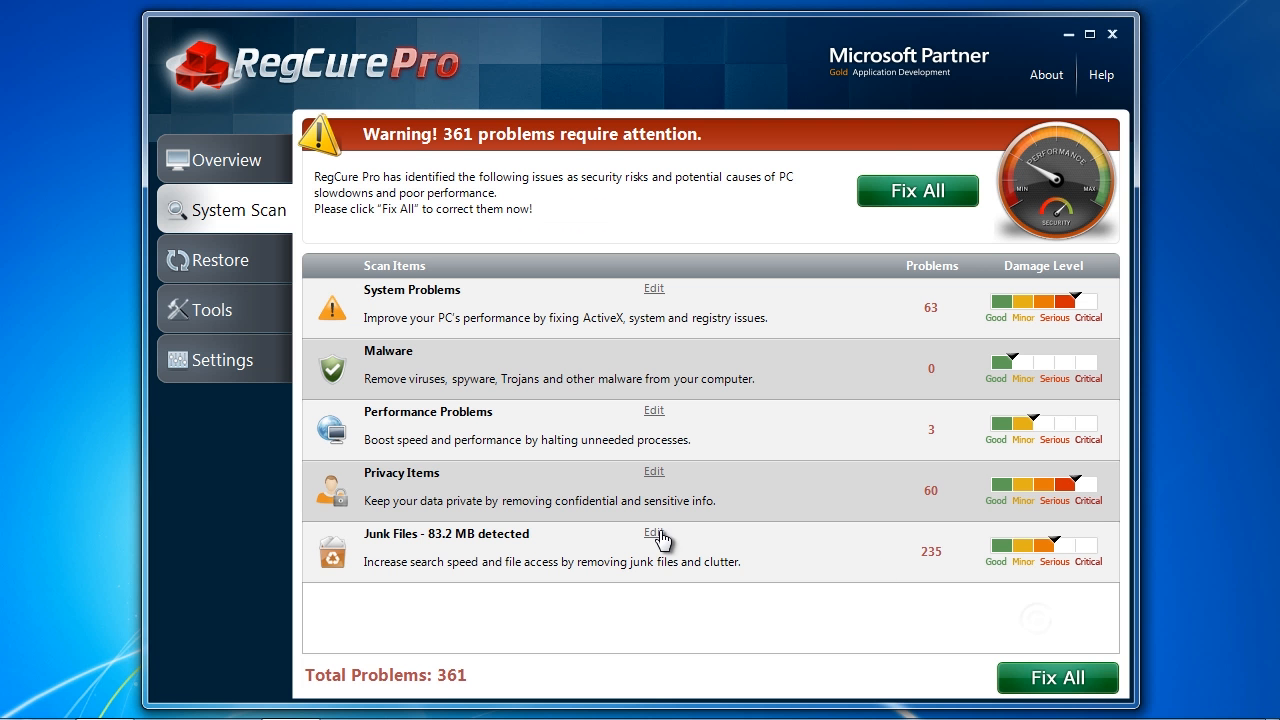
click(653, 531)
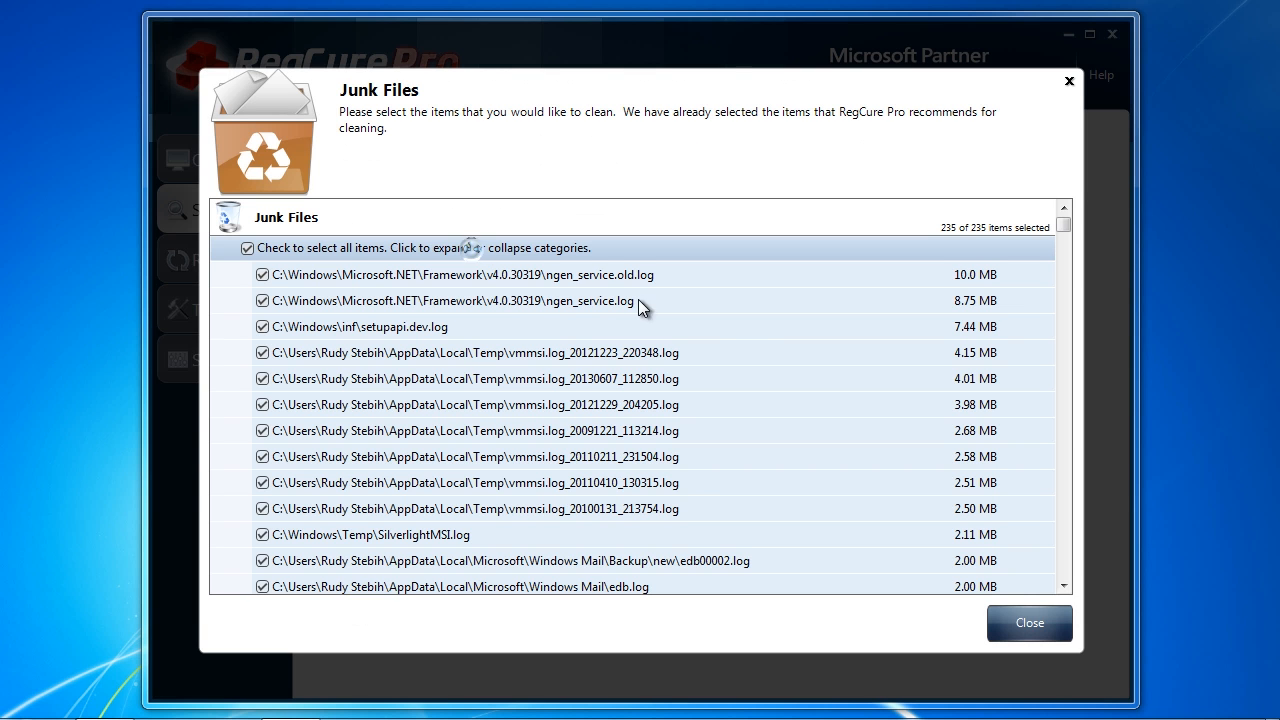
scroll(down, 3)
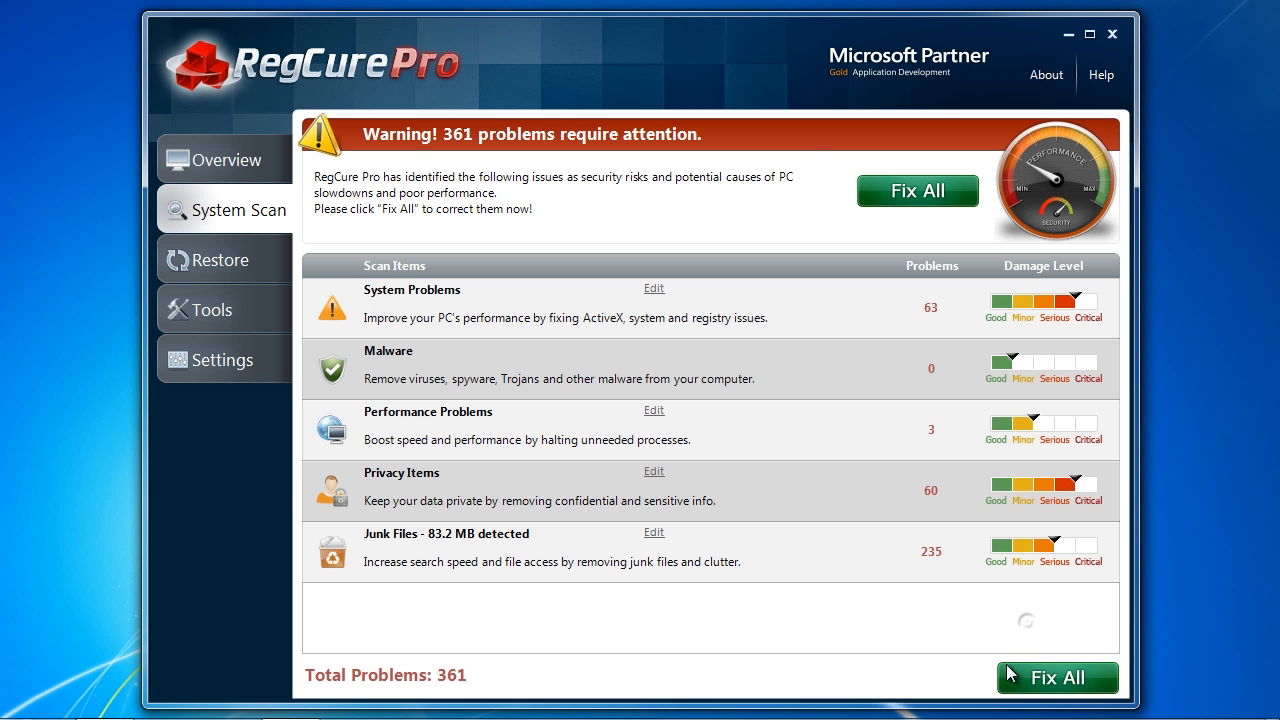
- Use Fix All to begin cleaning the 361 problems found by the scan
click(1057, 677)
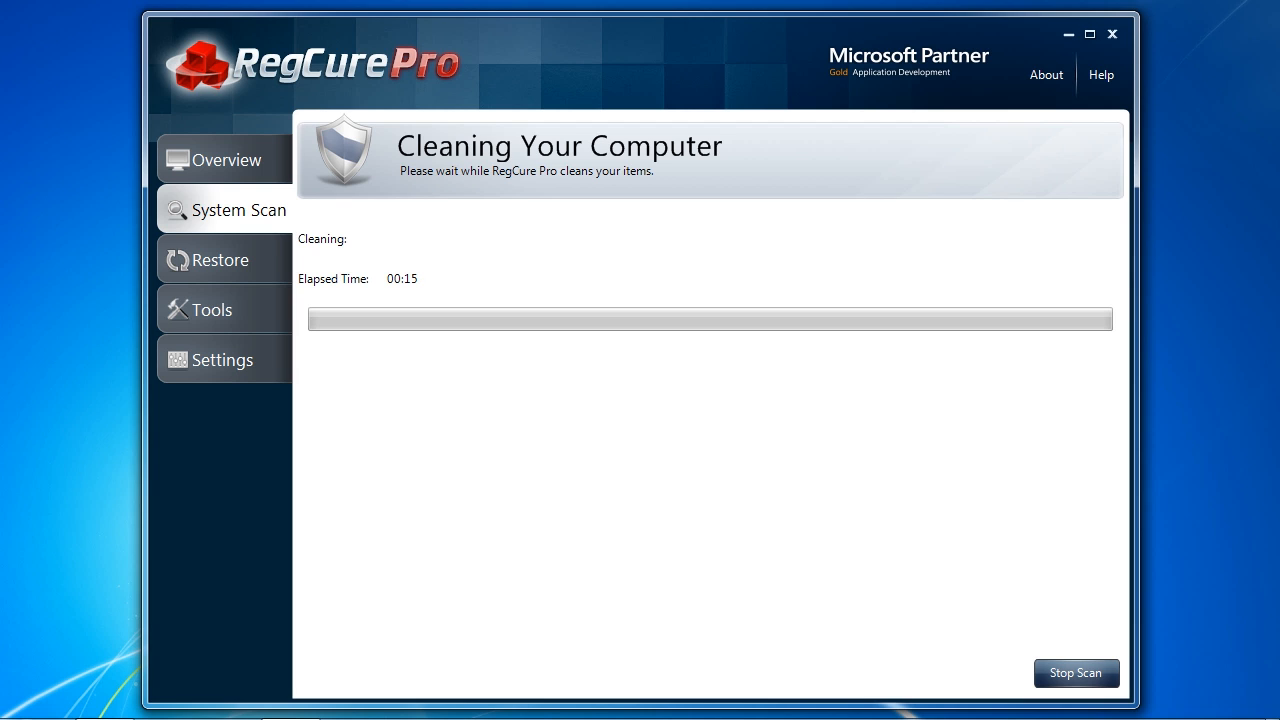
mouse_move(1201, 420)
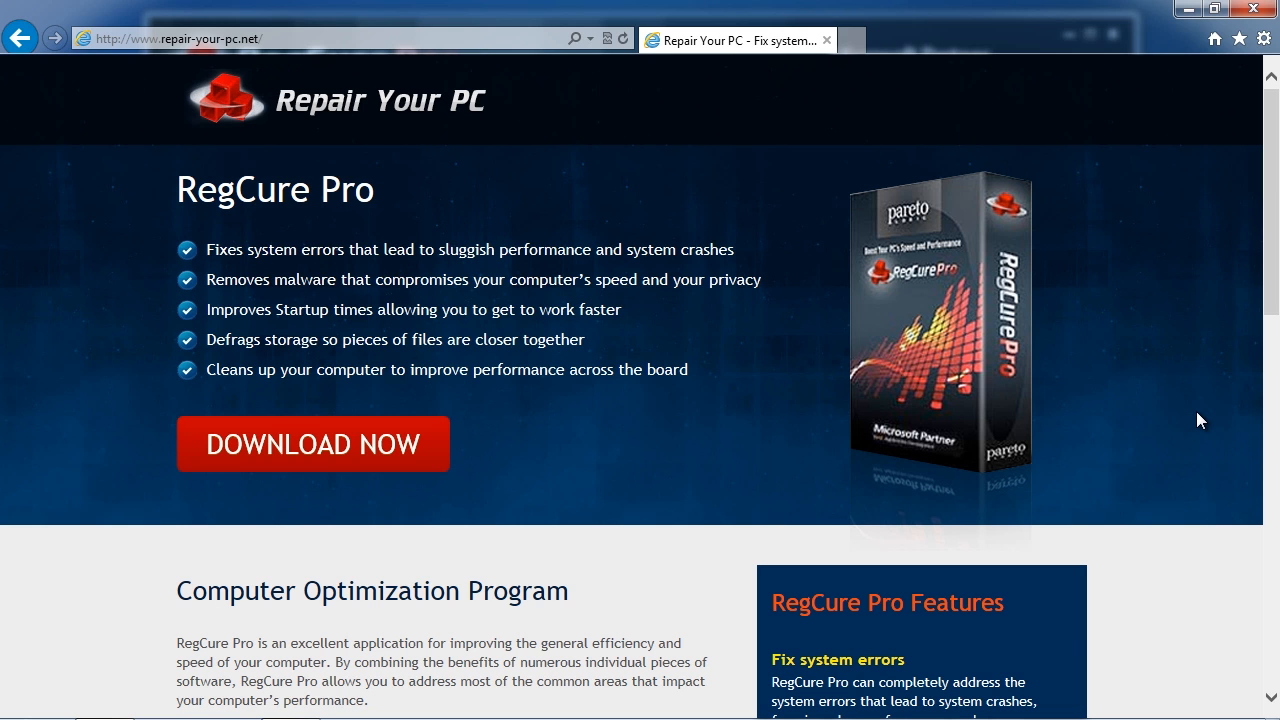
mouse_move(1258, 285)
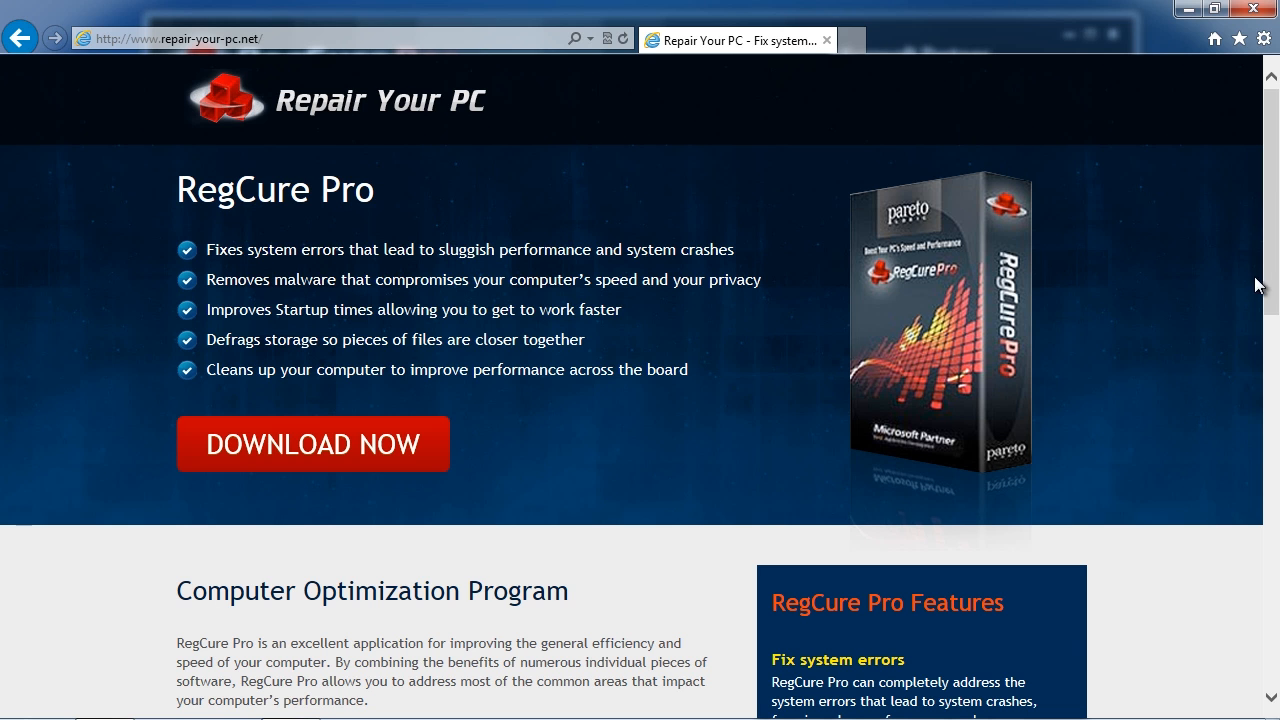
- Scroll the RegCure Pro product page down to the Get RegCure Pro Today! section
scroll(down, 3)
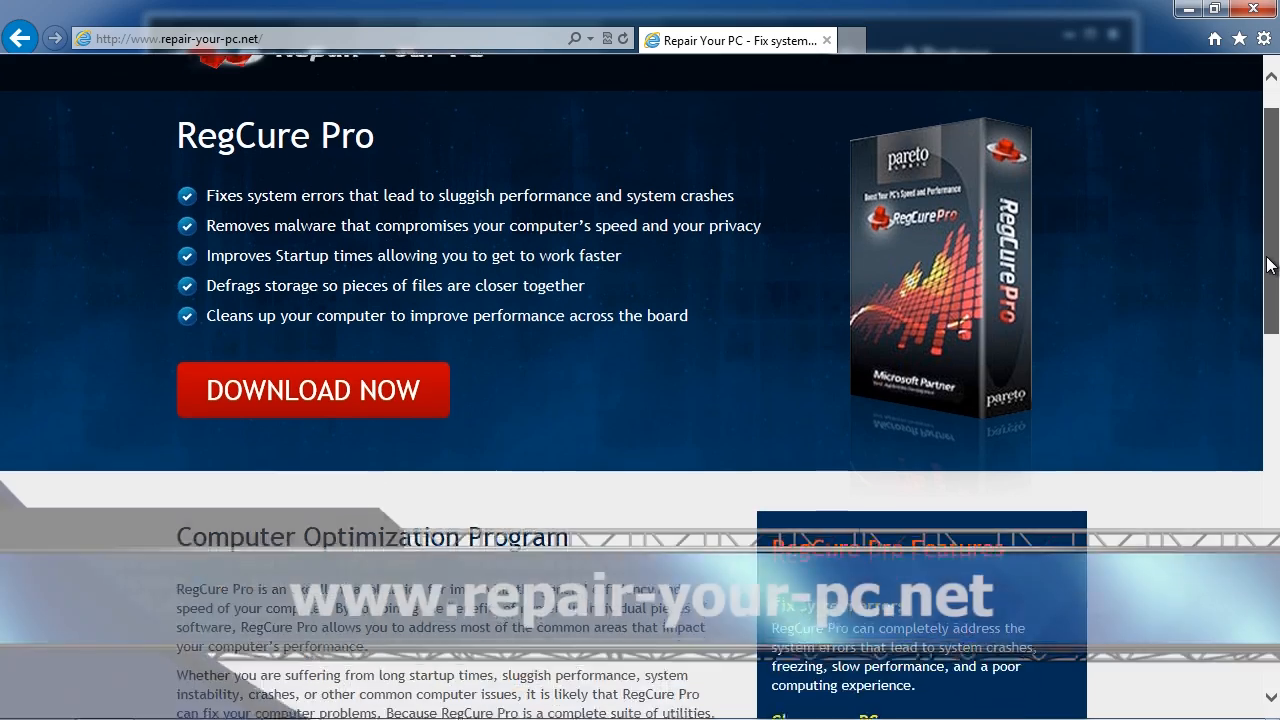
scroll(down, 3)
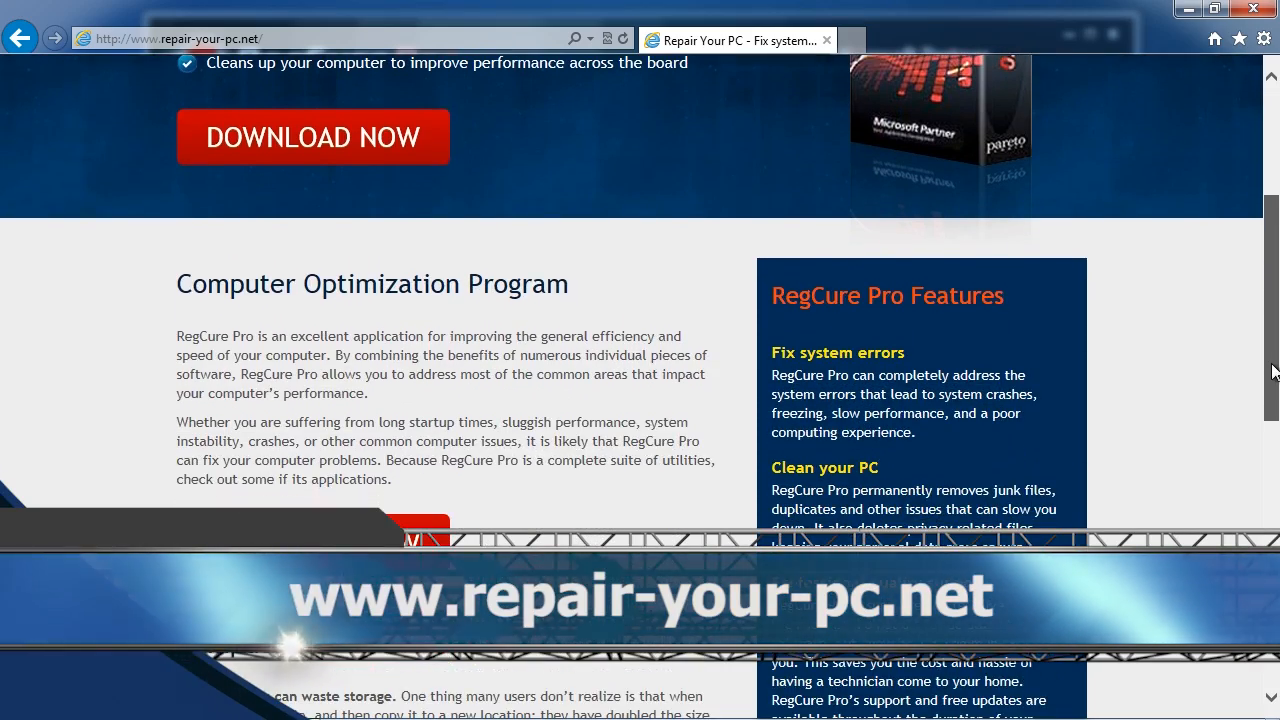
scroll(down, 3)
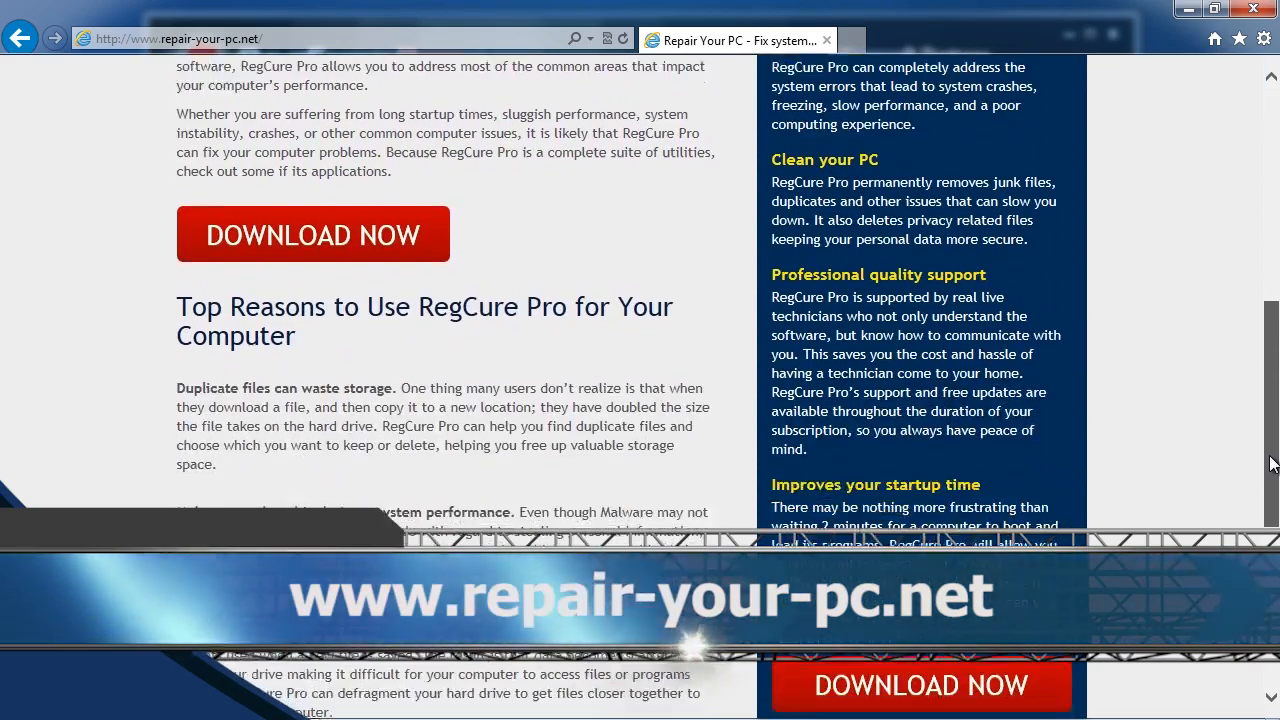
scroll(down, 3)
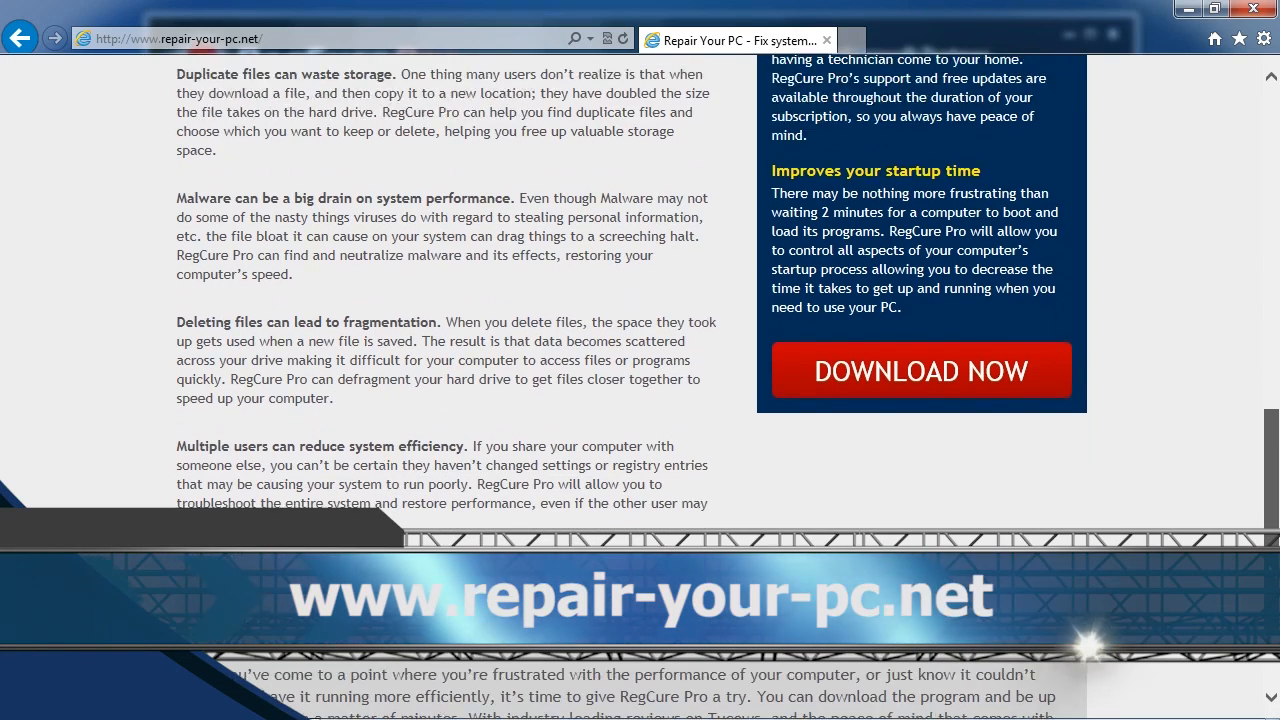
scroll(down, 3)
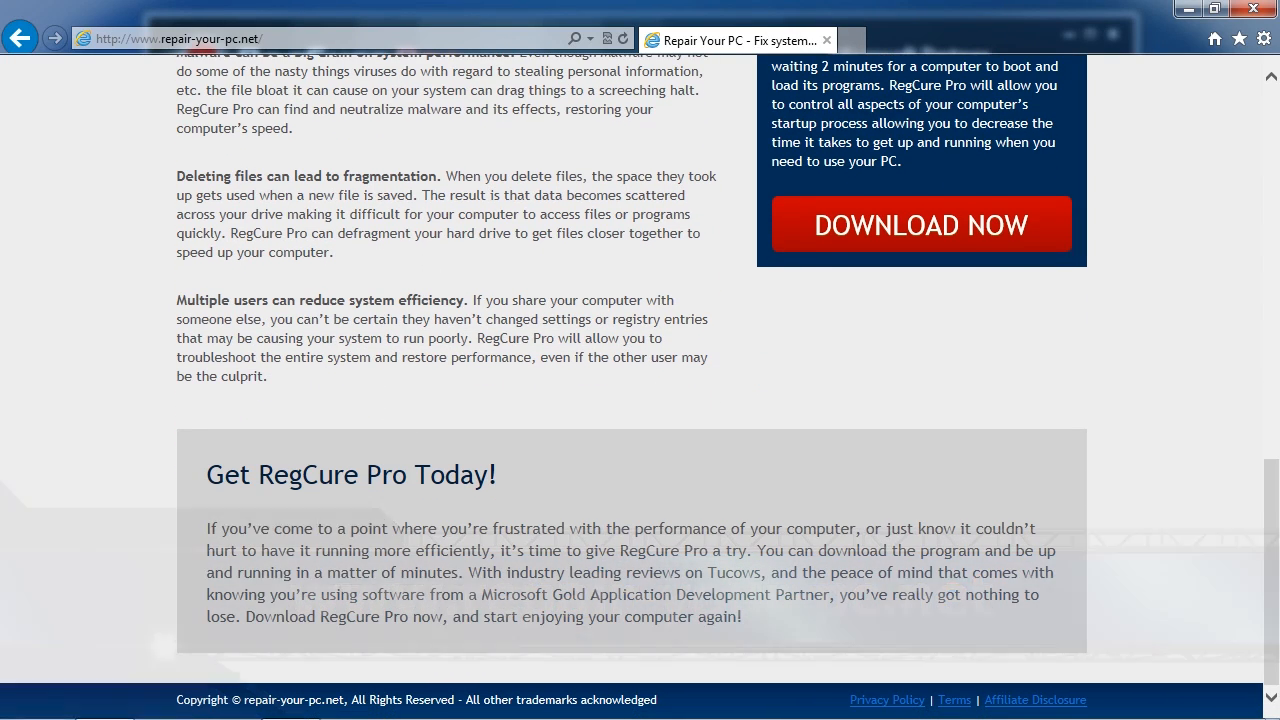